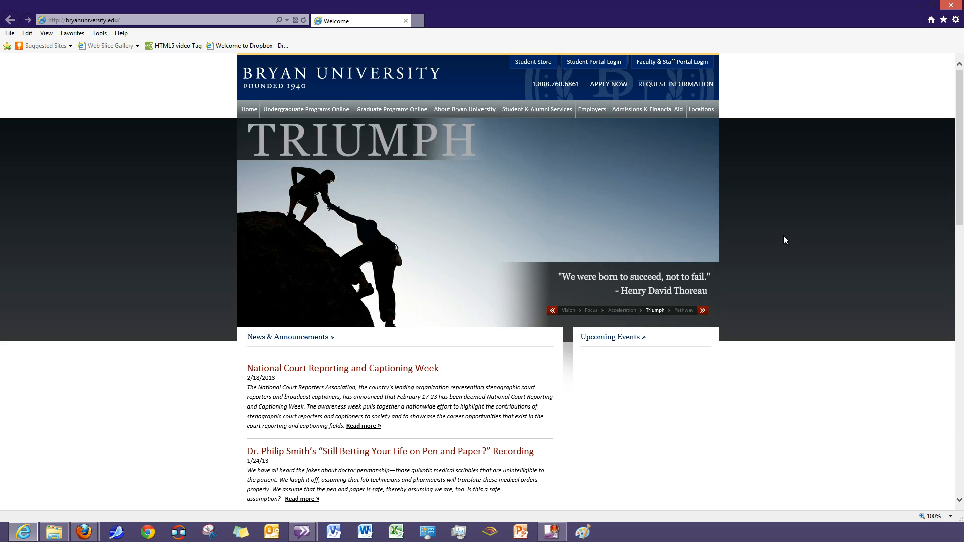
mouse_move(607, 72)
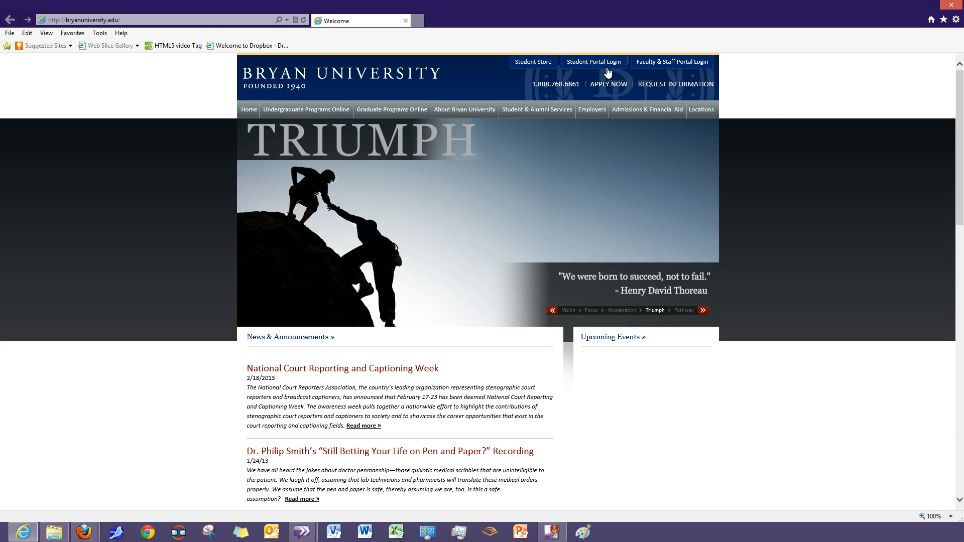
Follow the 'Student Portal Login' link from the Bryan University home page
left_click(593, 61)
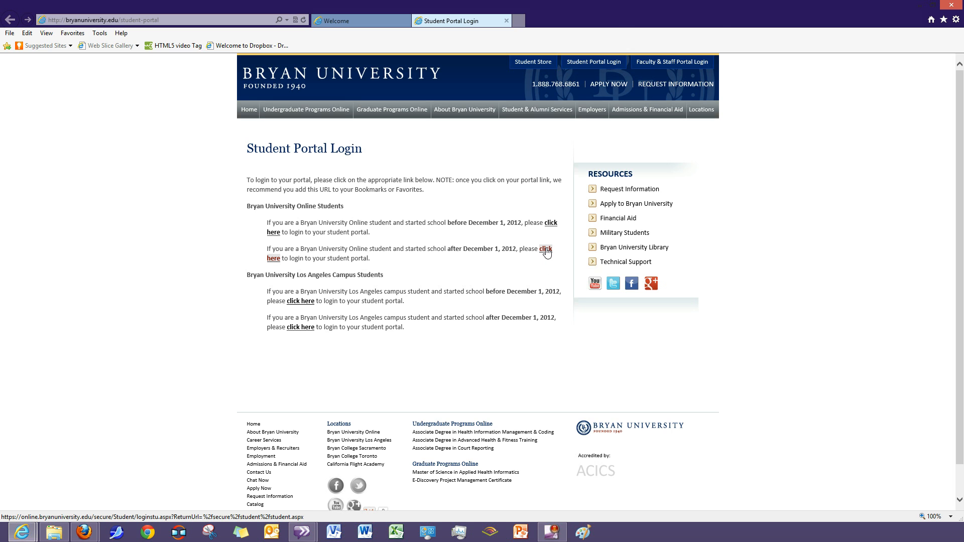
Open the online students' login page (after December 2012) and add it to the favorites bar
left_click(545, 250)
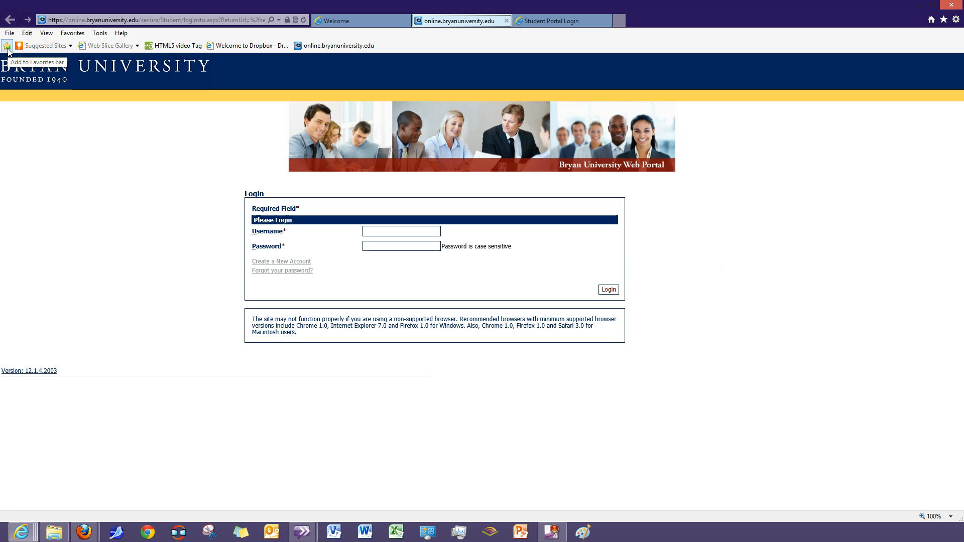
left_click(6, 44)
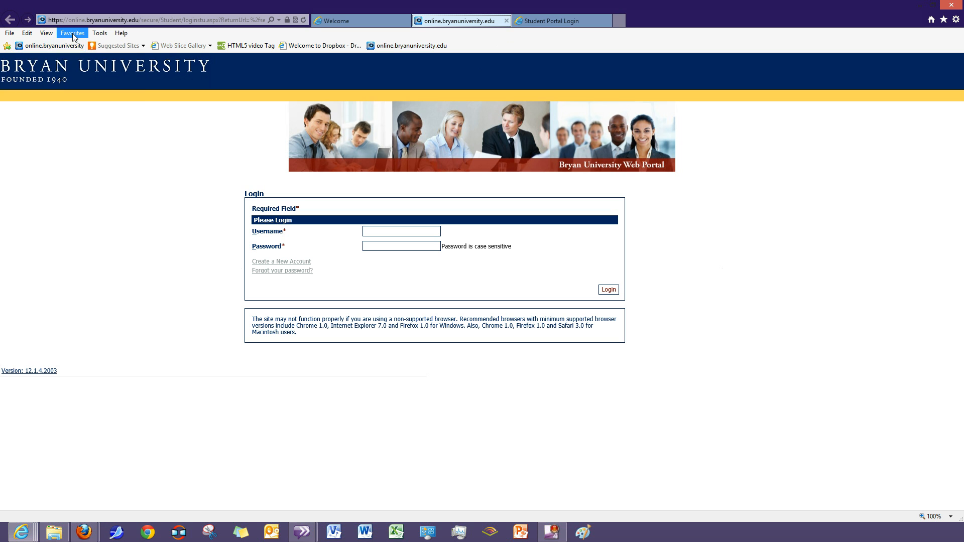
Add the login page to Favorites as 'Bryan University Portal' in the Favorites folder
left_click(71, 32)
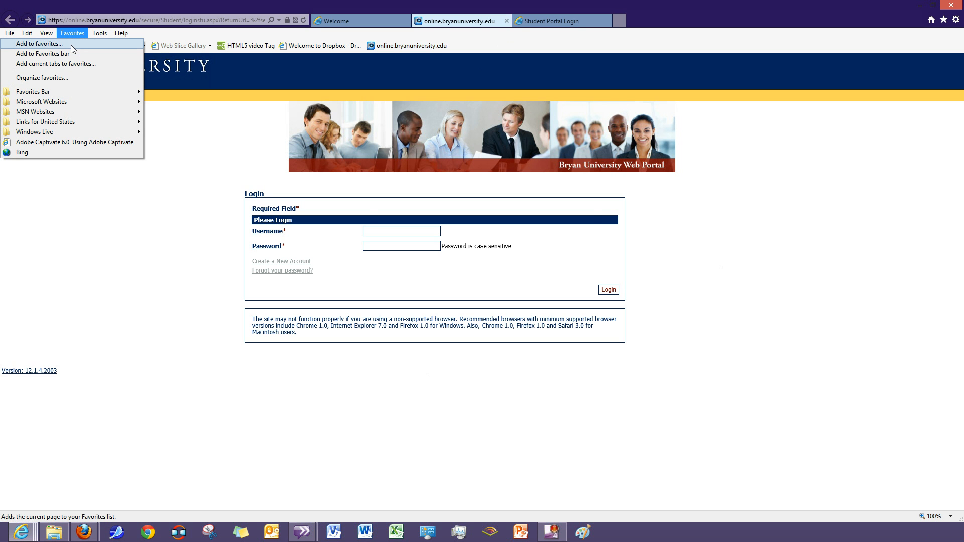
left_click(39, 44)
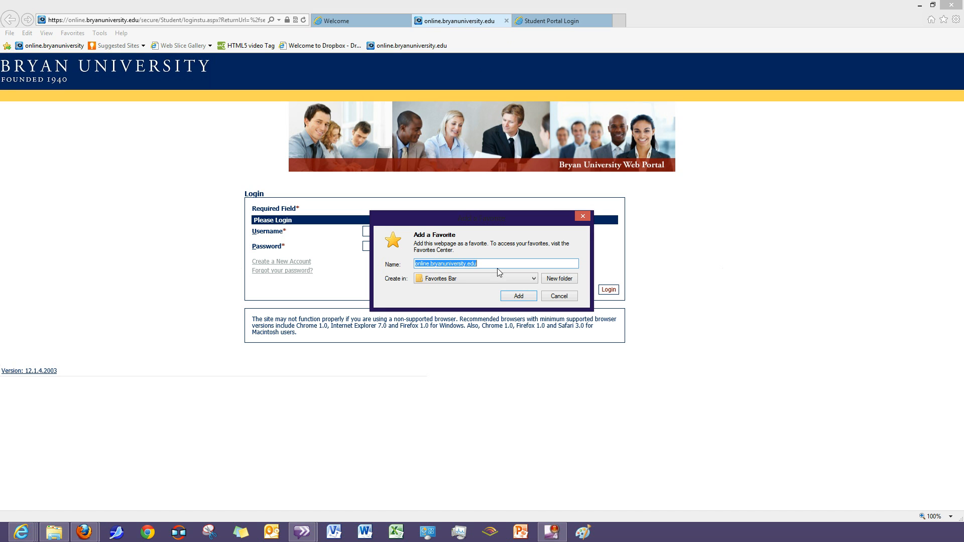
type("Bryan")
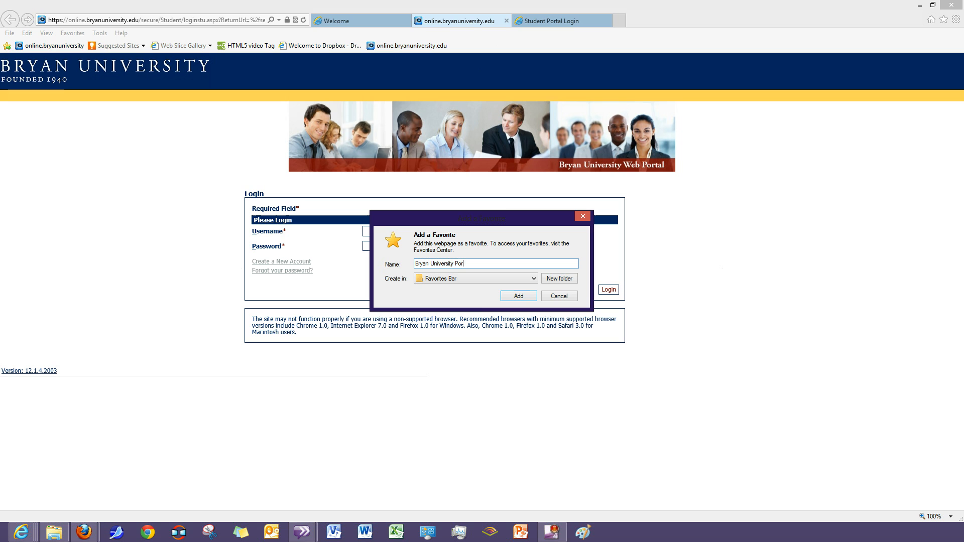
type("tal")
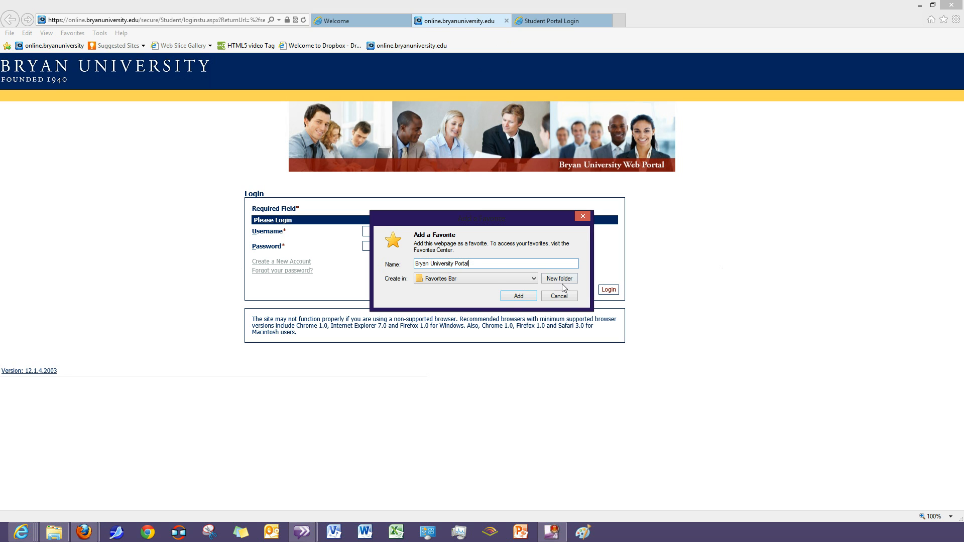
left_click(532, 278)
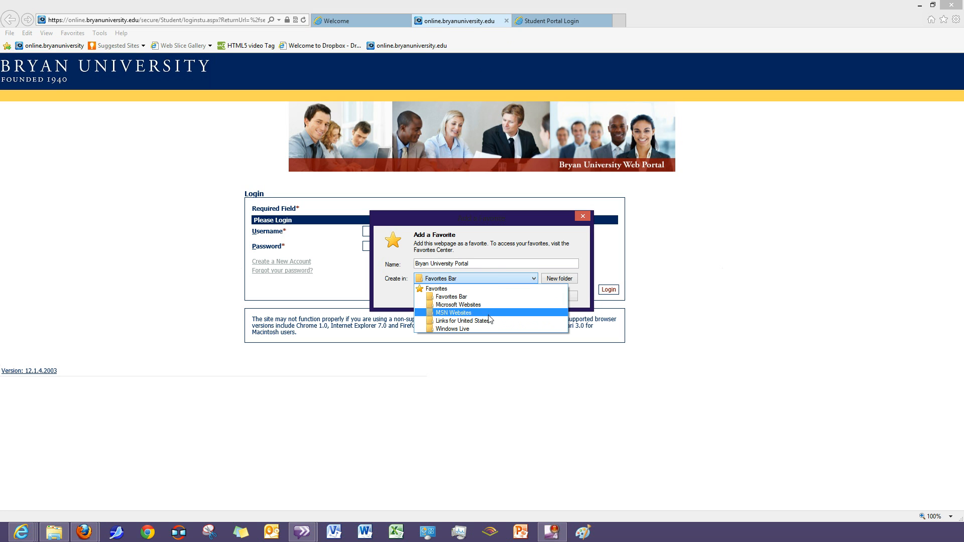
mouse_move(486, 321)
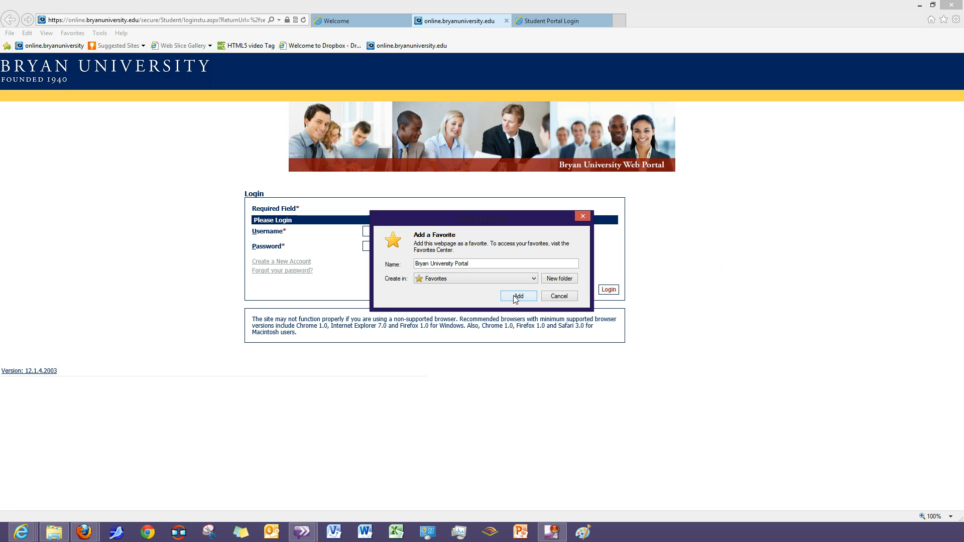
left_click(517, 295)
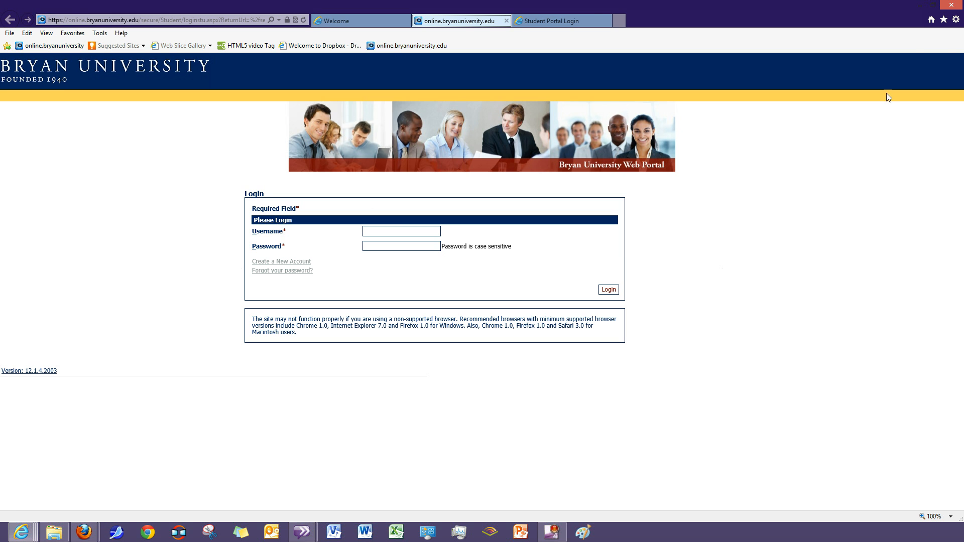
left_click(943, 19)
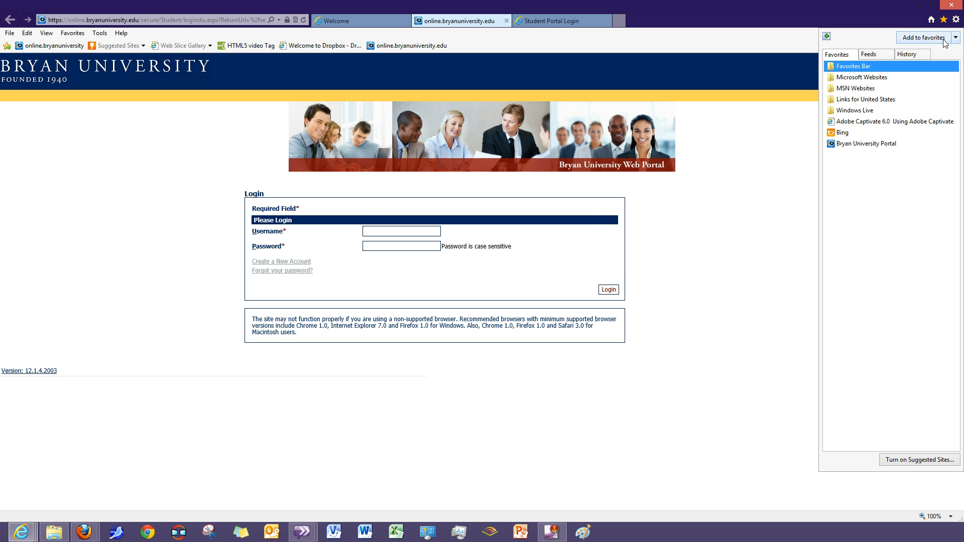
left_click(925, 38)
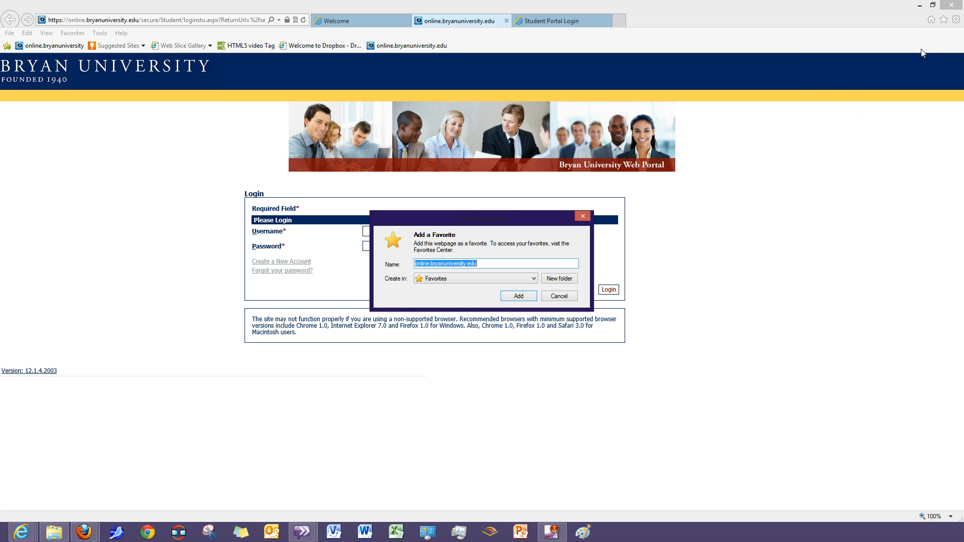
mouse_move(567, 301)
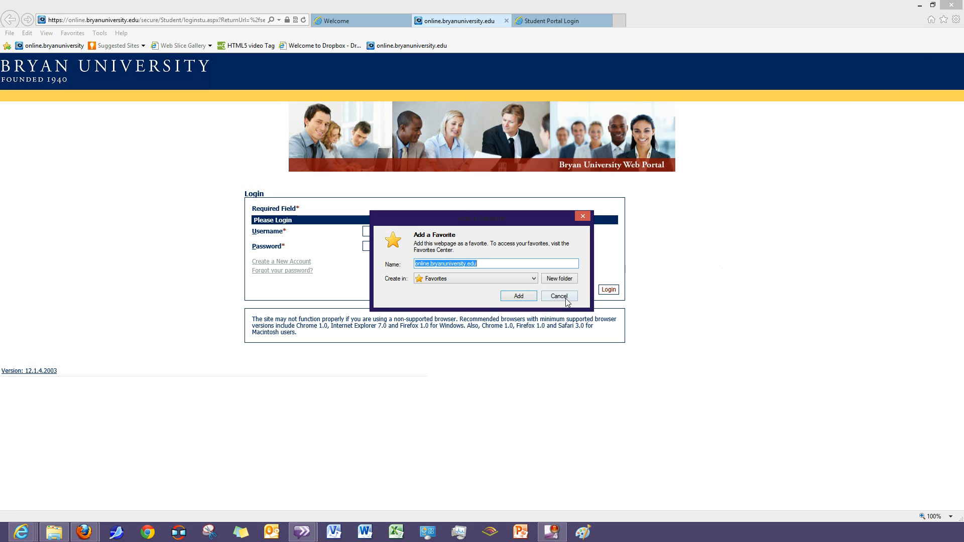
left_click(559, 296)
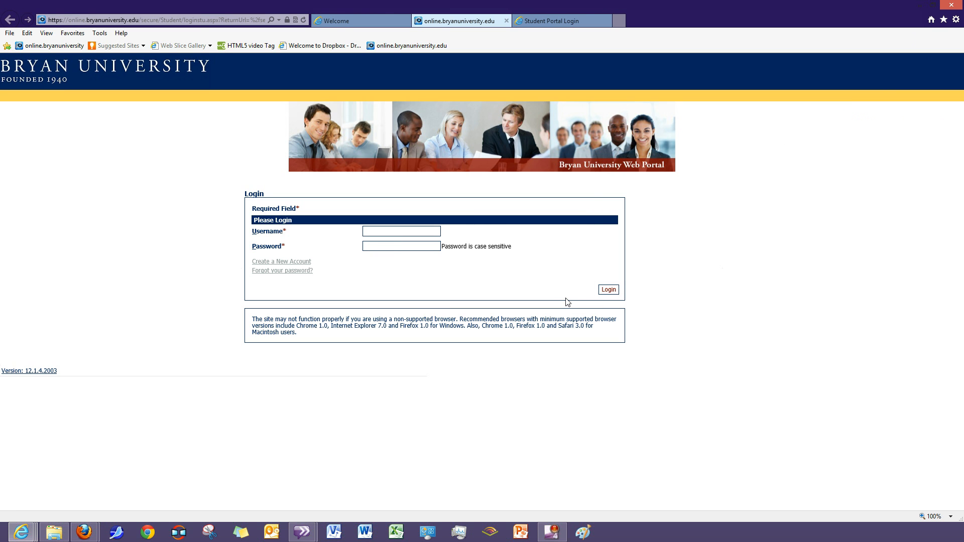